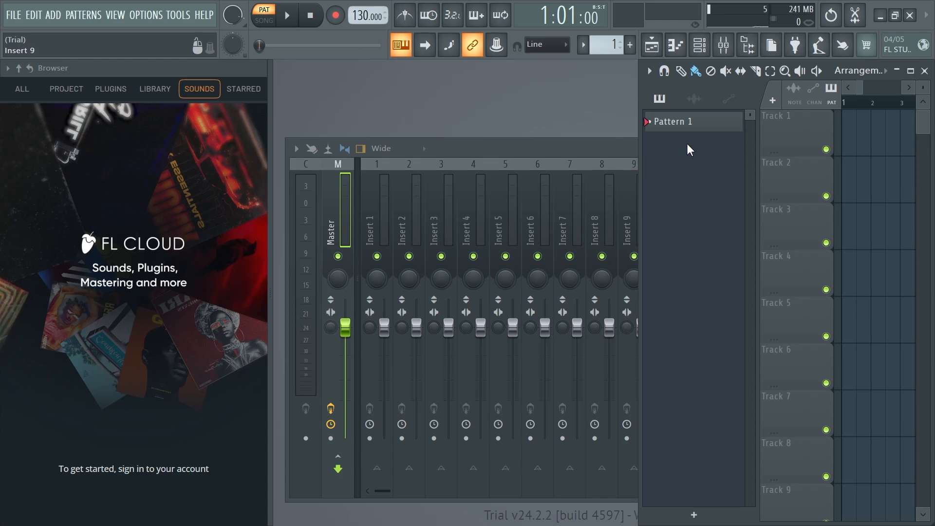
mouse_move(267, 95)
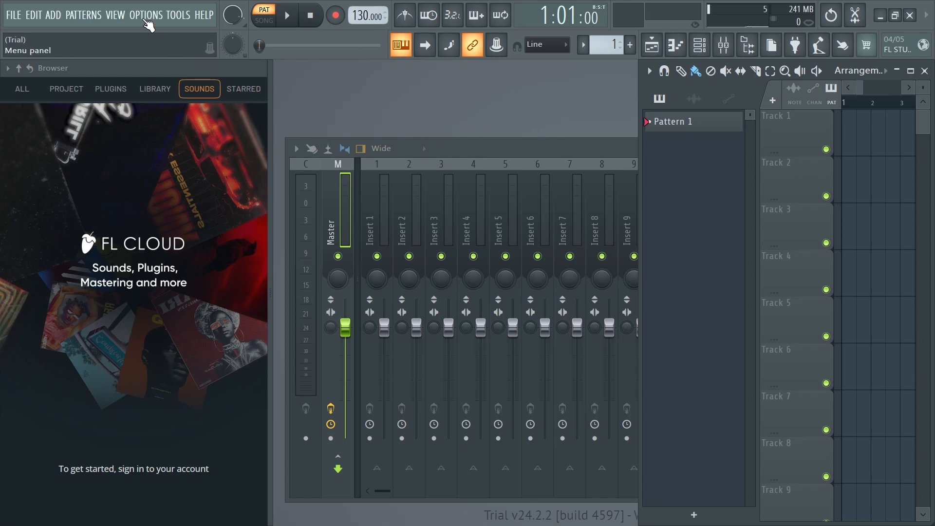
Change FL Studio's audio device from FL Studio ASIO to Primary Sound Driver.
left_click(146, 15)
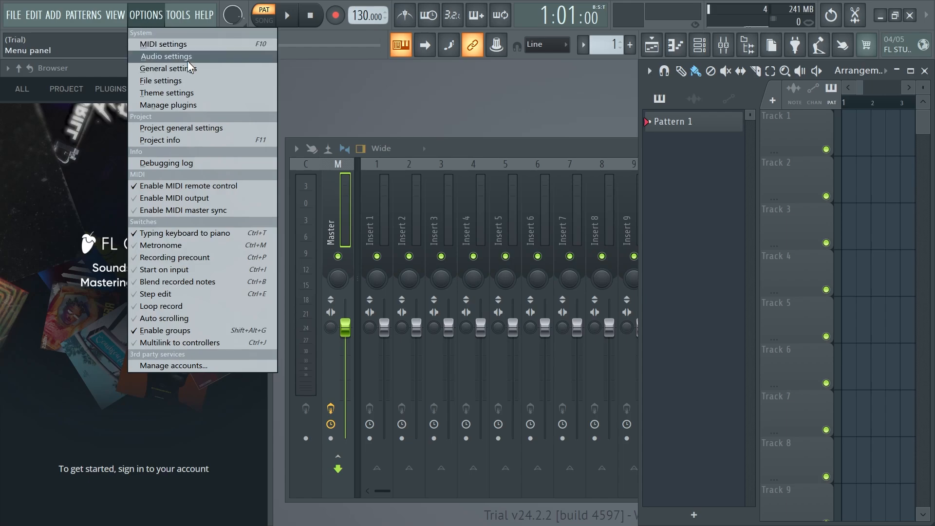
left_click(165, 56)
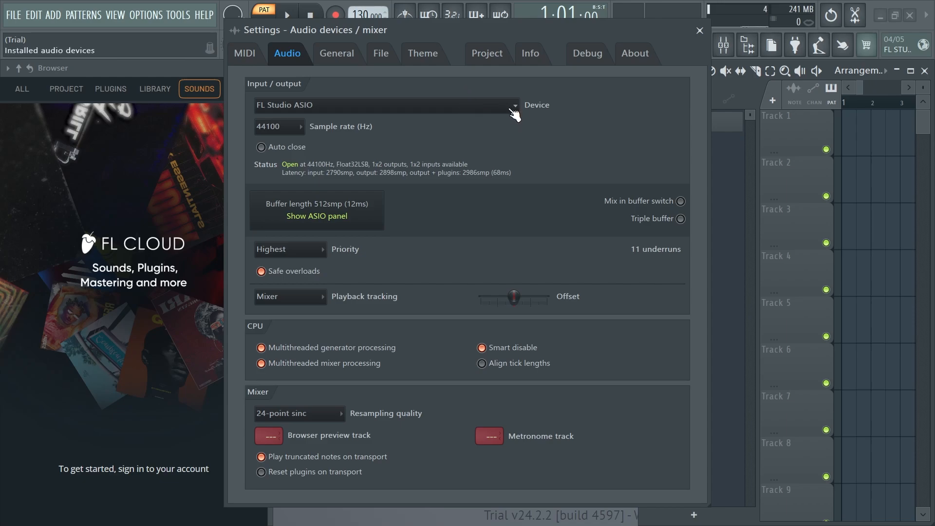
left_click(512, 105)
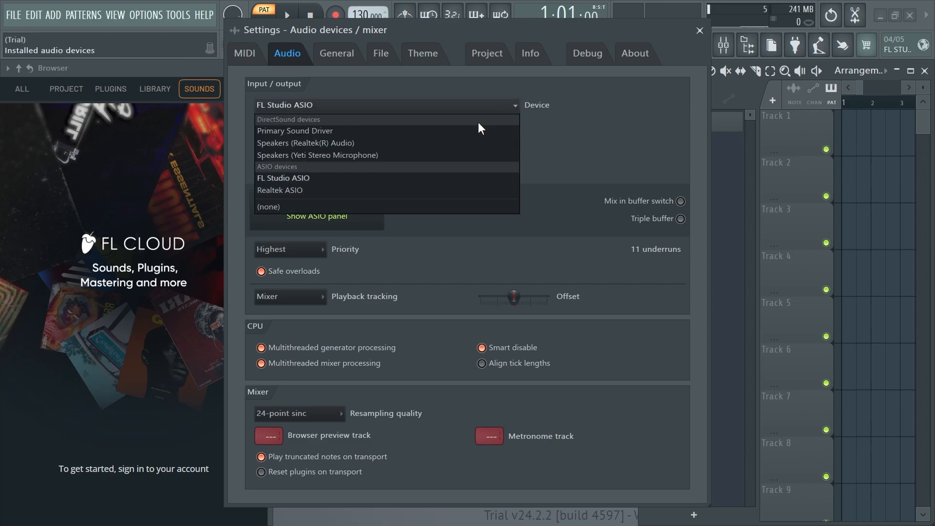
mouse_move(322, 134)
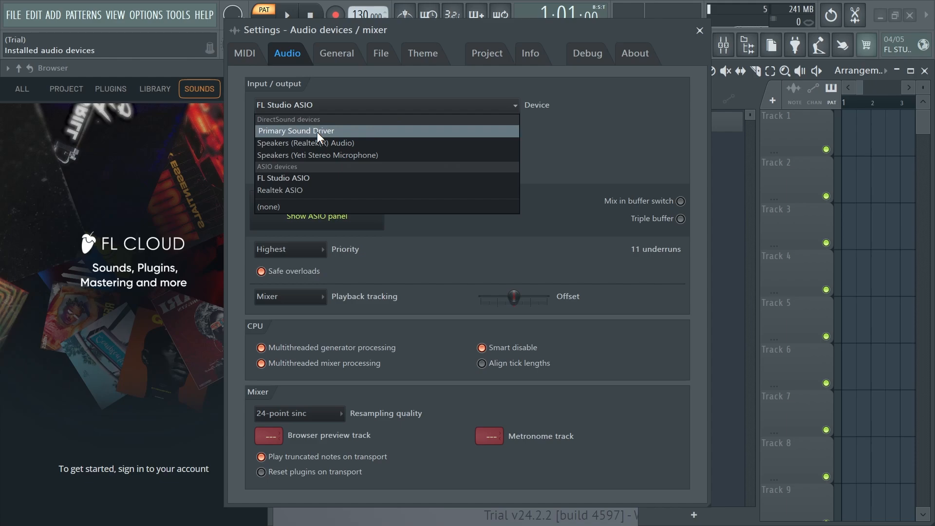
mouse_move(310, 143)
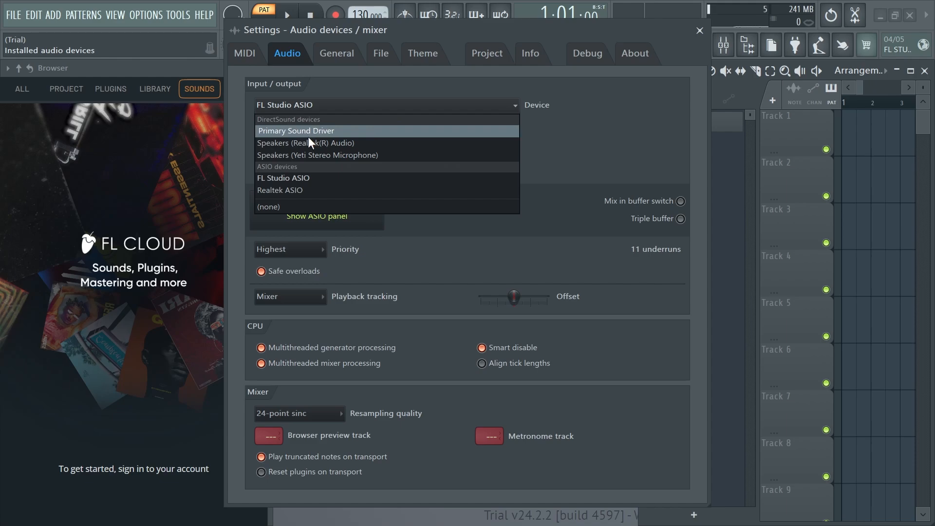
mouse_move(306, 138)
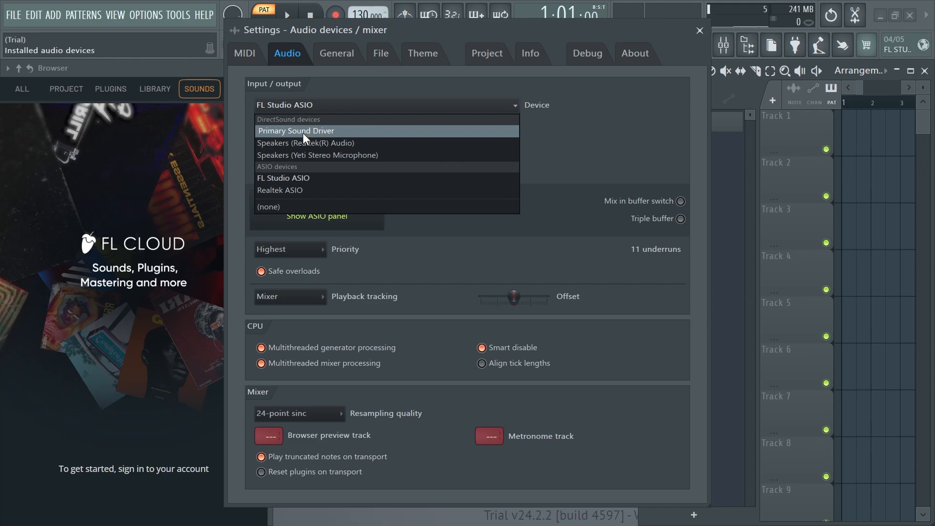
left_click(296, 131)
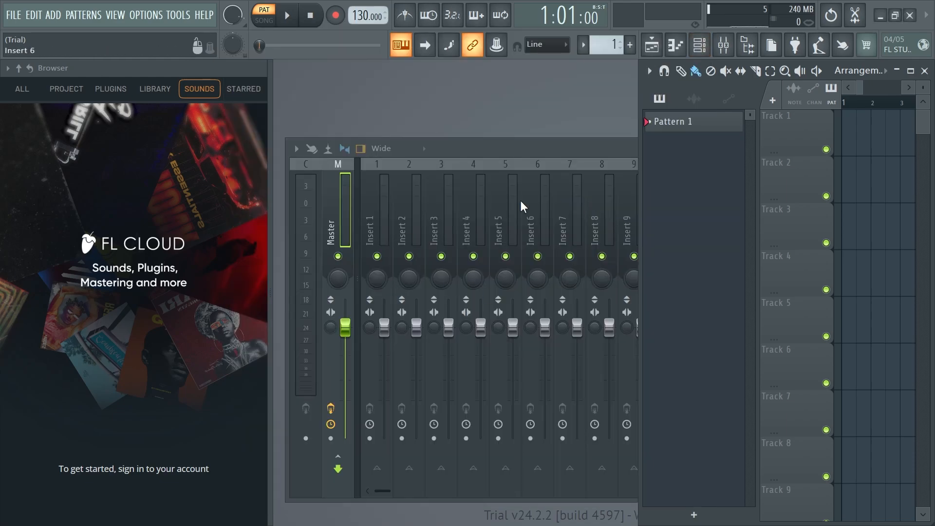
mouse_move(410, 129)
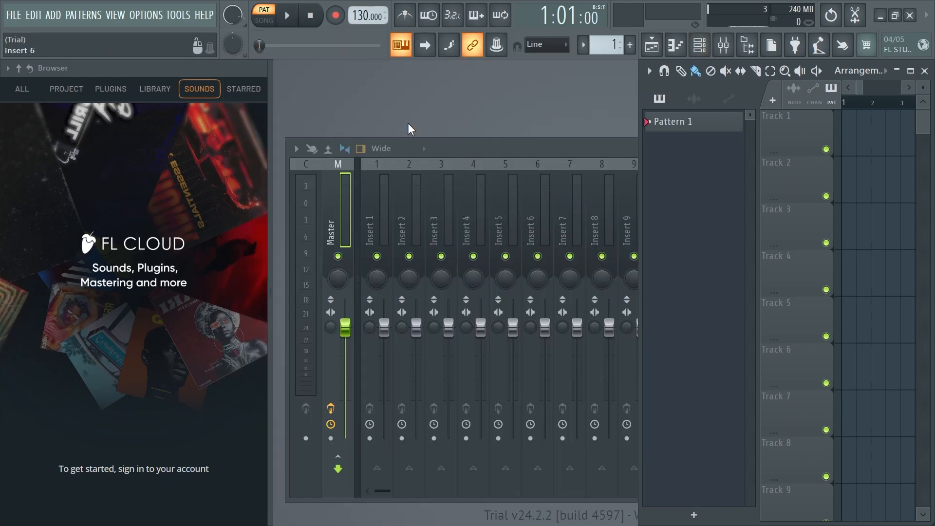
Set FL Studio's audio device to Speakers (Realtek(R) Audio) and close audio settings.
left_click(145, 14)
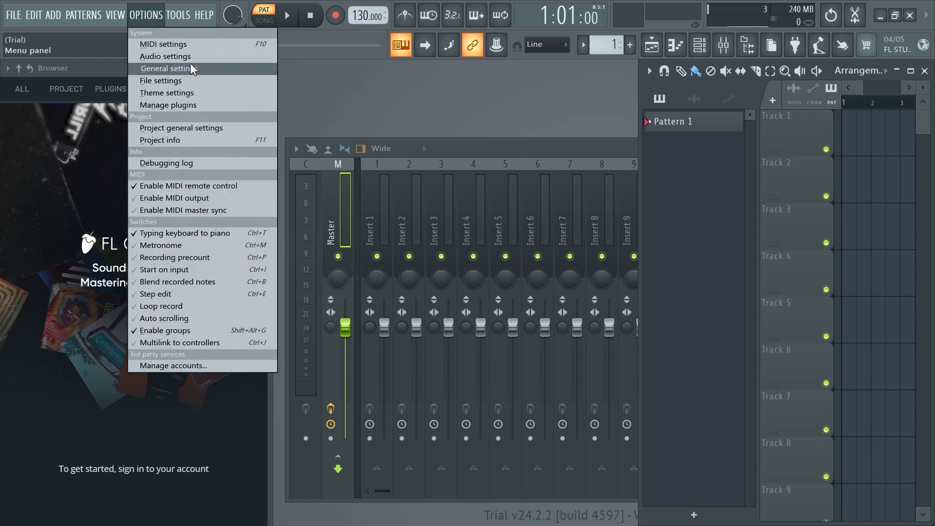
left_click(165, 56)
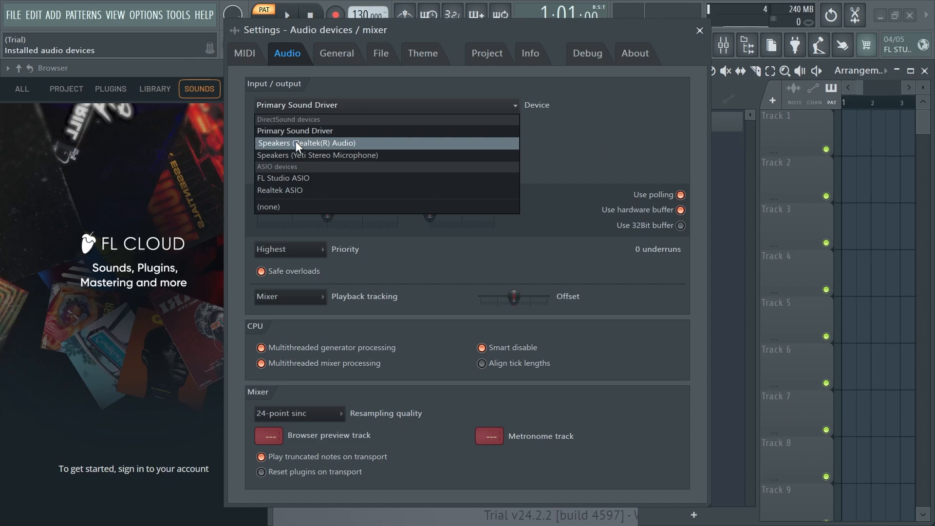
mouse_move(280, 149)
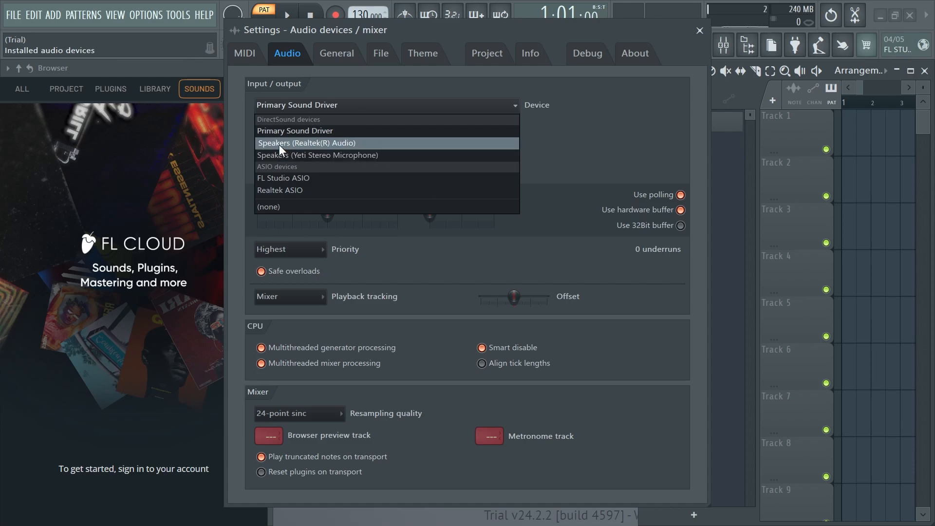
left_click(306, 143)
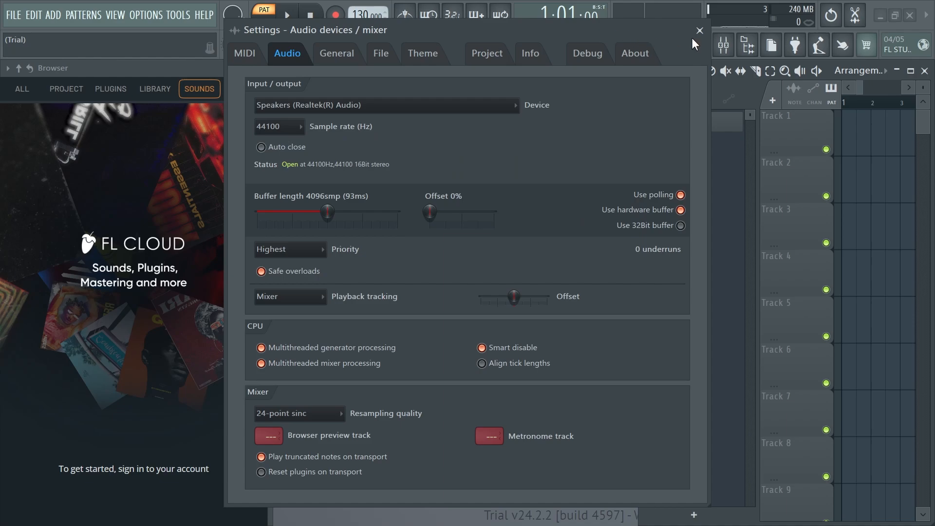
left_click(699, 29)
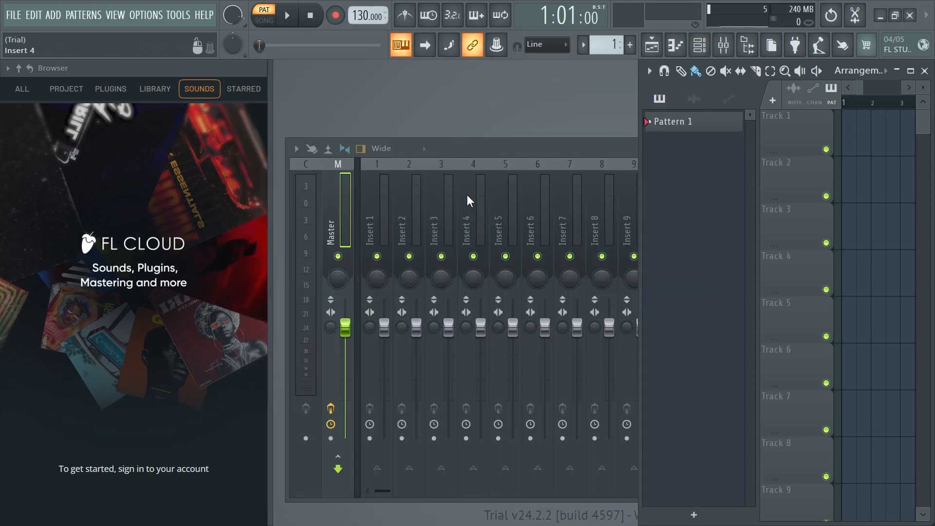
mouse_move(882, 15)
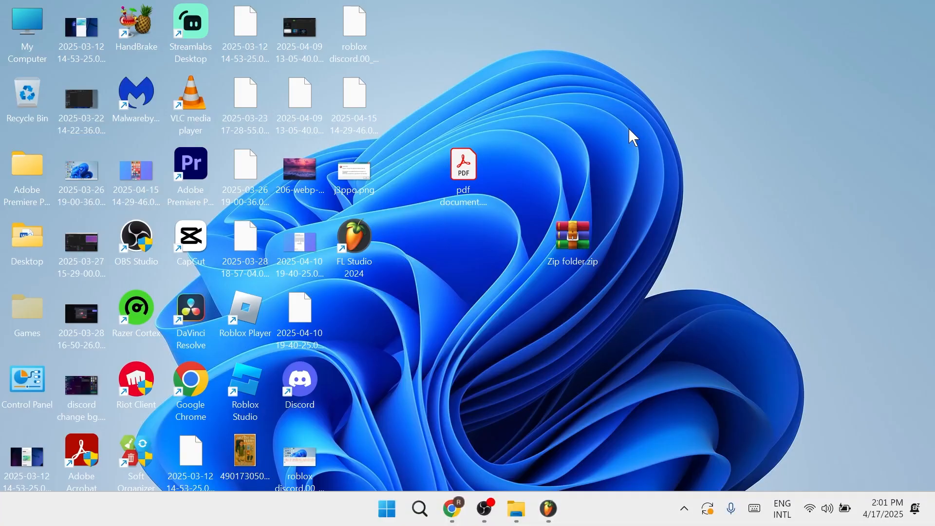
Open Windows Sound settings from the taskbar speaker icon.
right_click(828, 507)
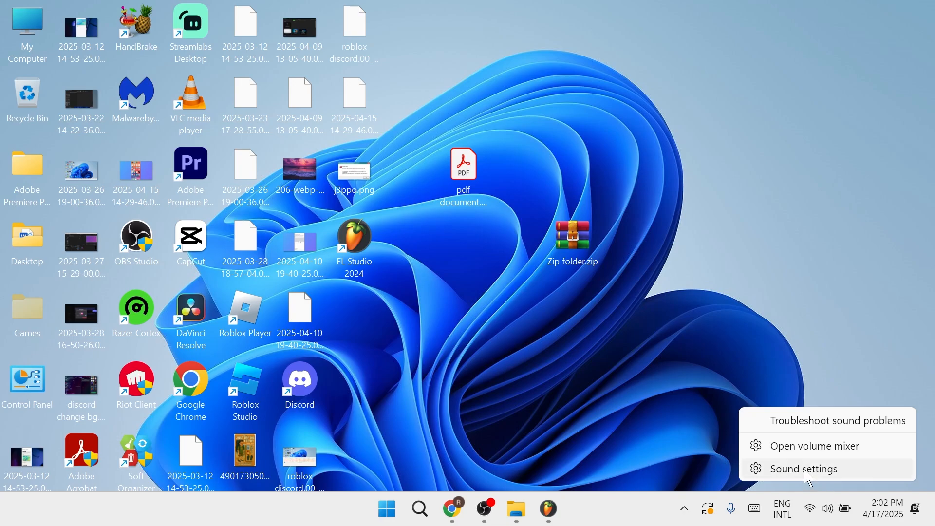
left_click(805, 468)
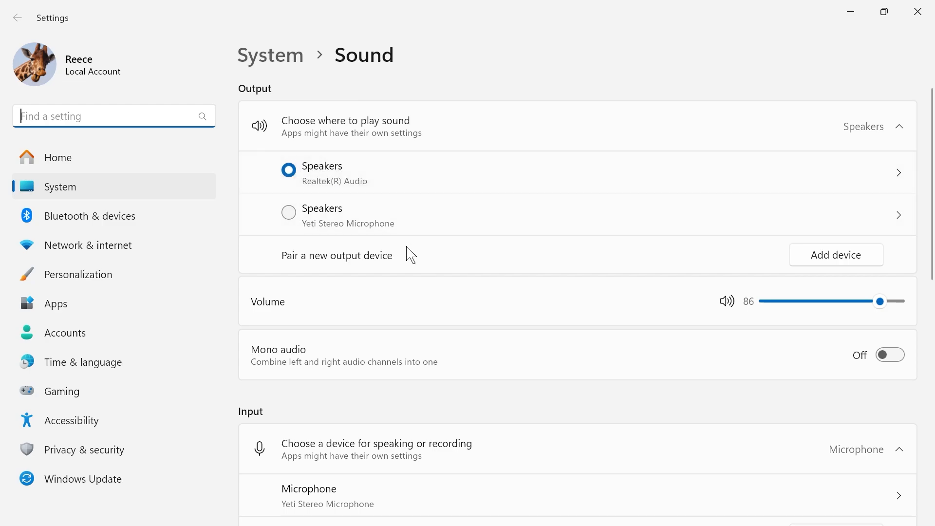
Open More sound settings from the Advanced section of the Sound page.
scroll("down", 3)
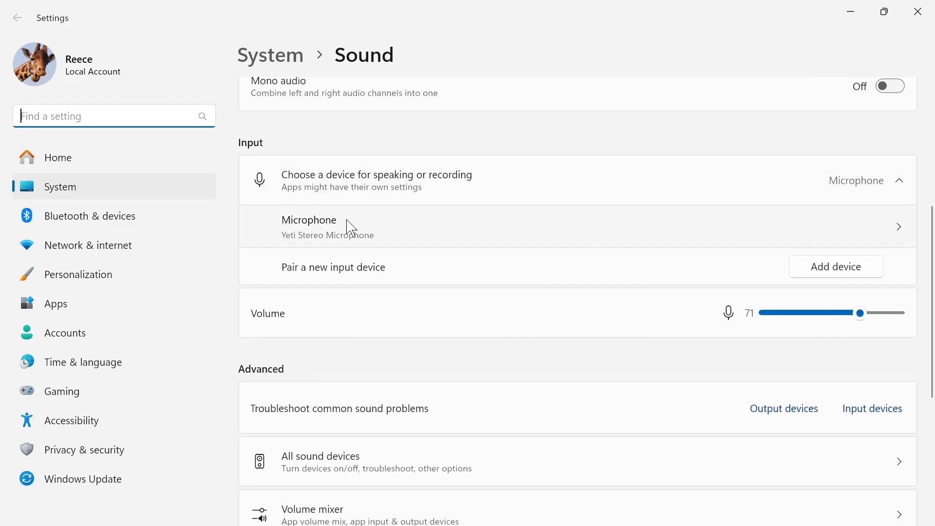
mouse_move(357, 245)
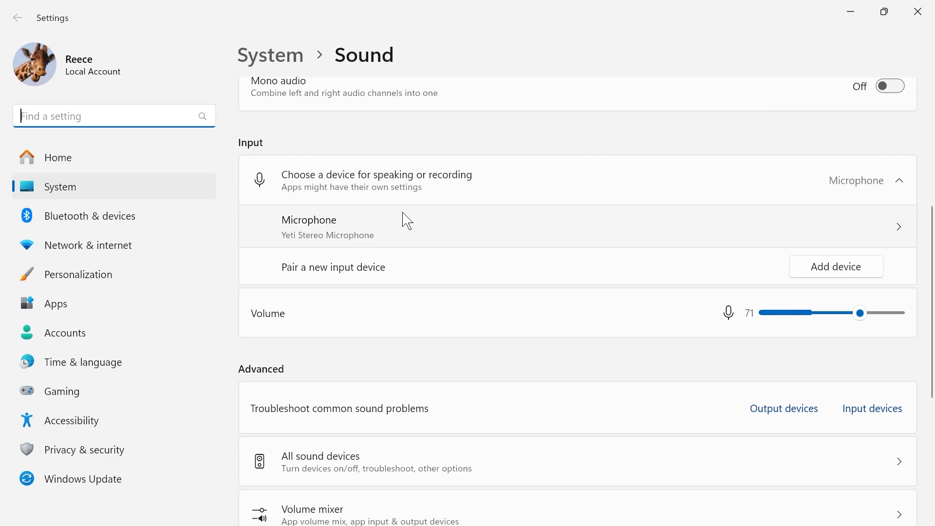
scroll("down", 3)
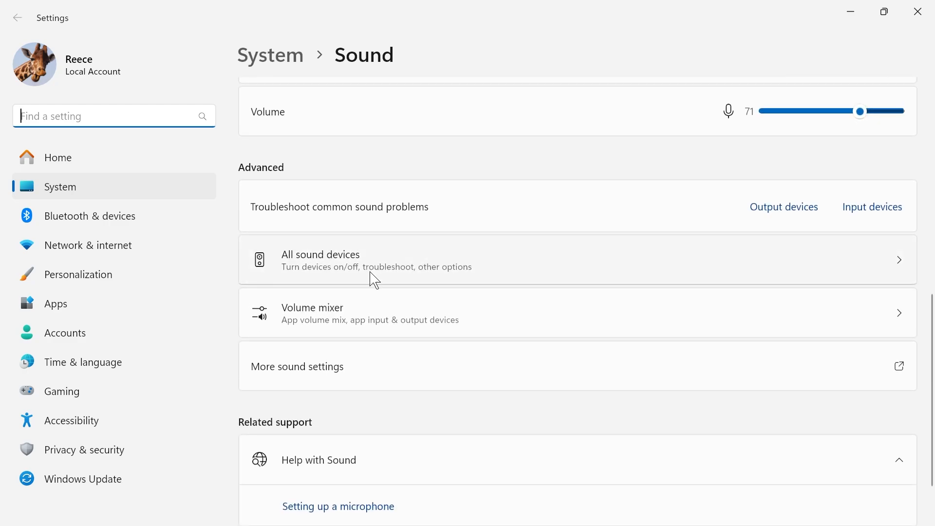
scroll("down", 3)
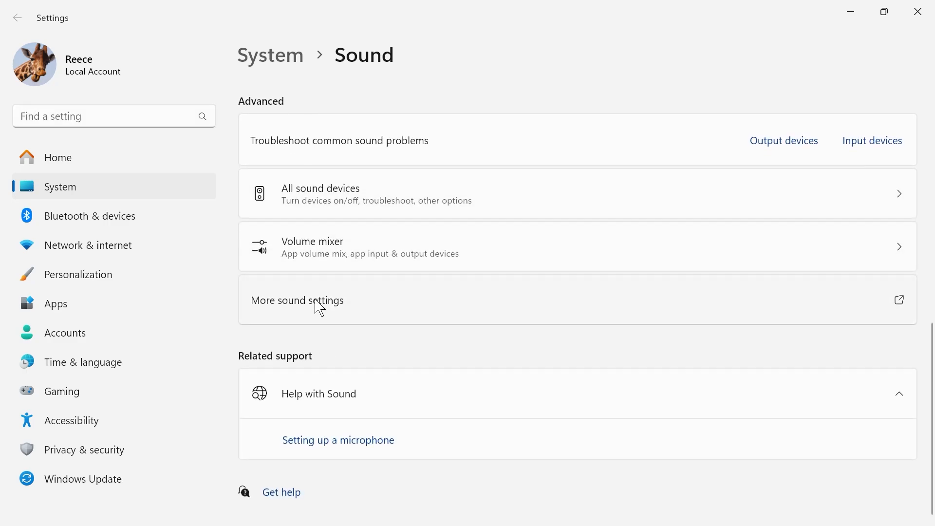
left_click(297, 300)
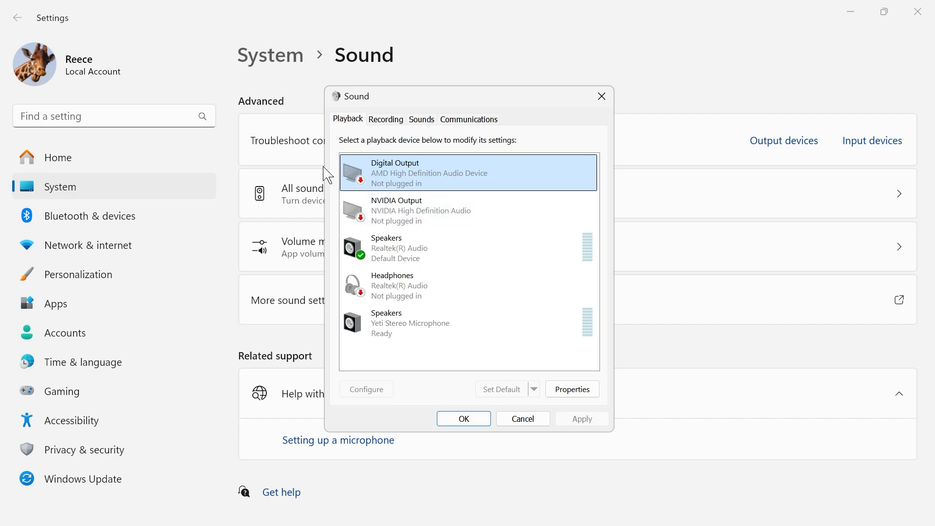
Disable the NVIDIA Output playback device and select the Realtek Speakers entry.
right_click(396, 210)
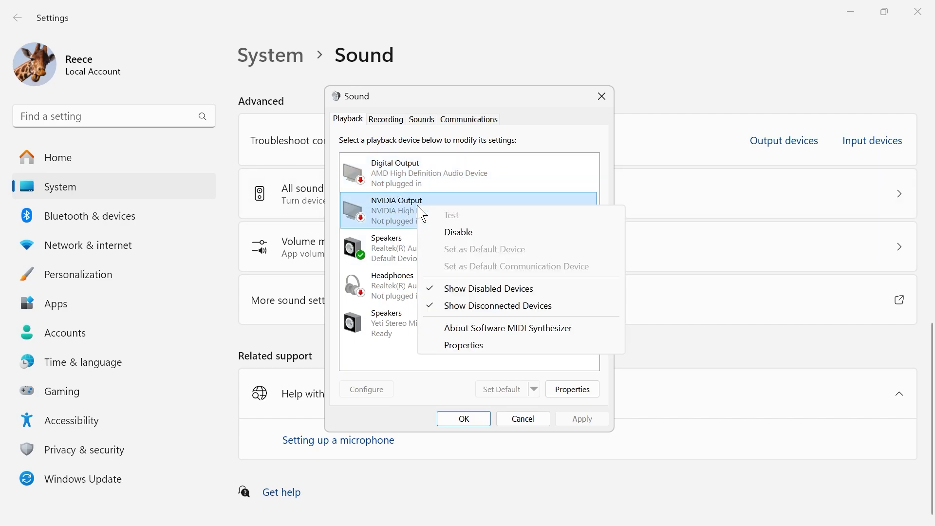
left_click(457, 231)
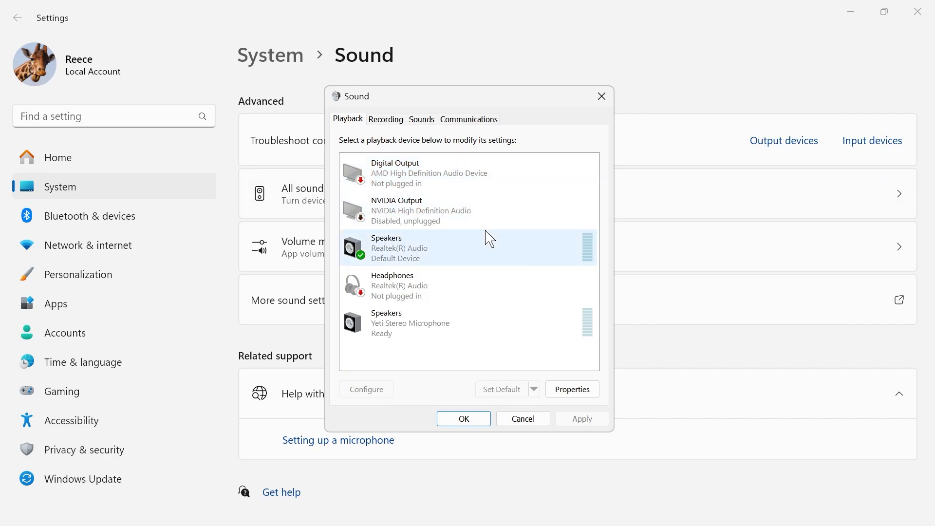
left_click(417, 248)
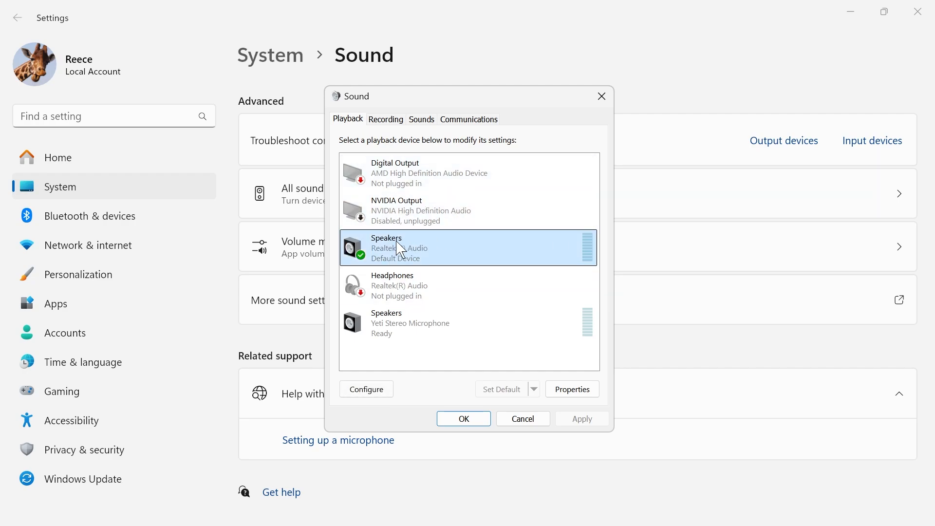
mouse_move(404, 262)
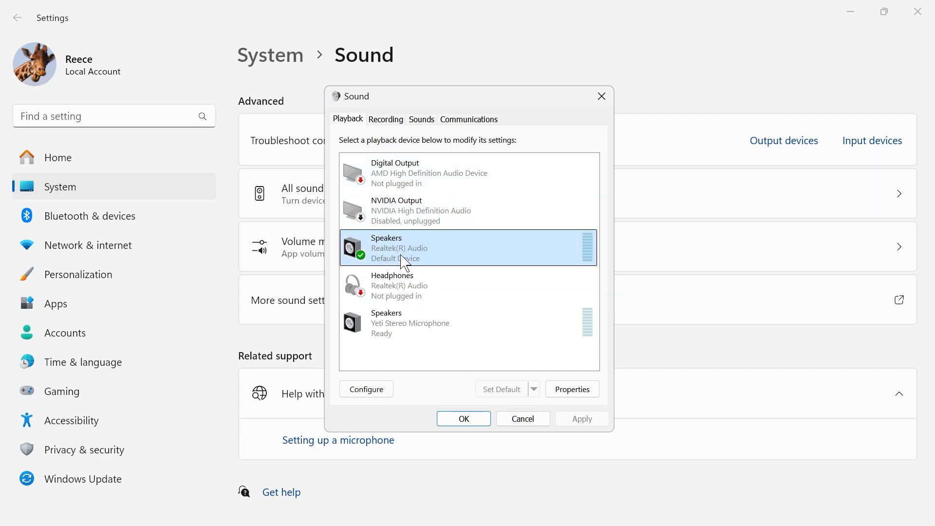
left_click(468, 172)
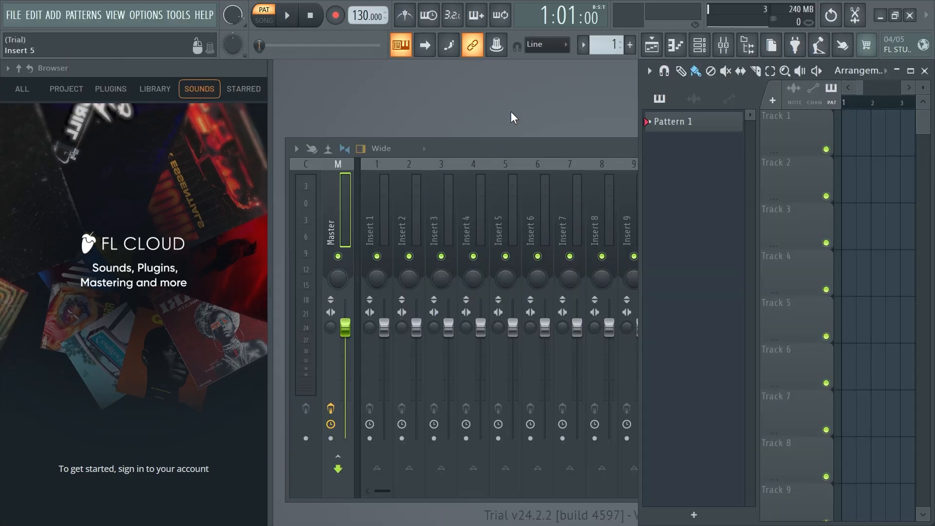
mouse_move(495, 120)
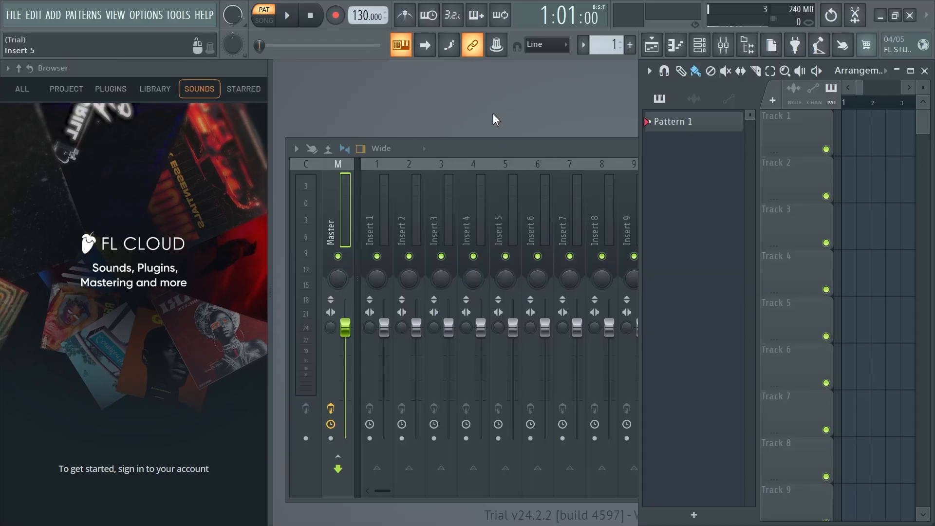
mouse_move(521, 107)
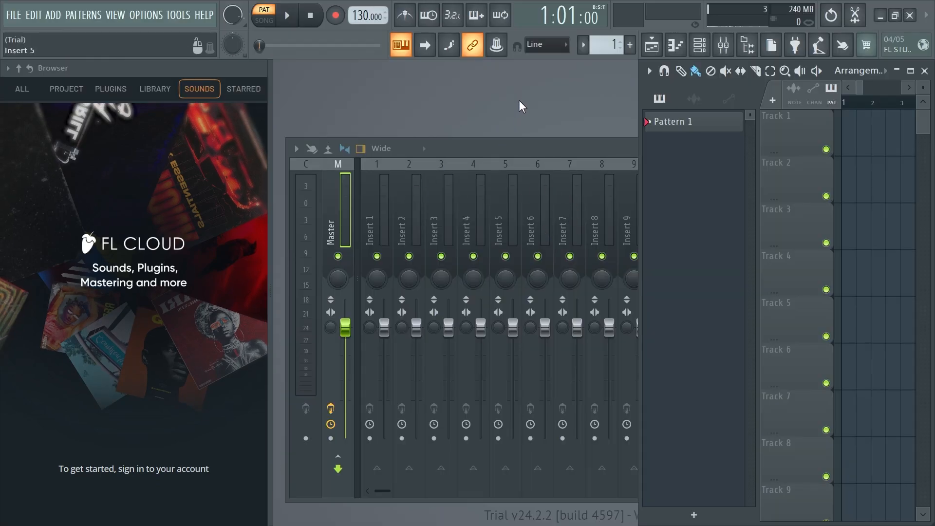